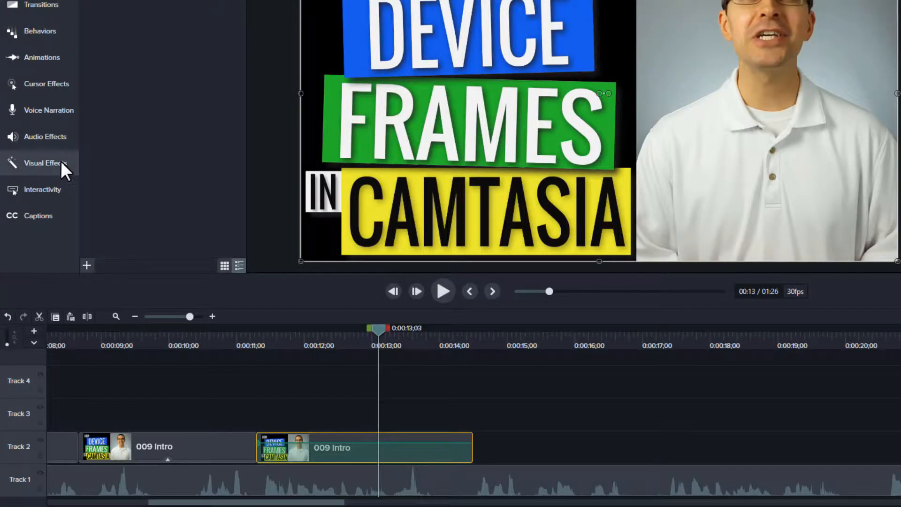
Drag the Device Frame effect from Visual Effects onto the 009 Intro clip.
{"action": "left_click", "coordinate": [41, 163]}
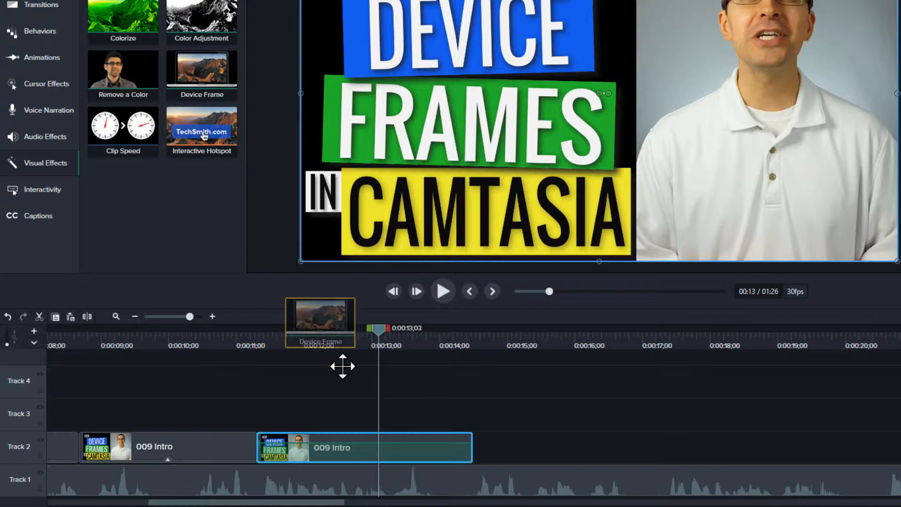
{"action": "left_click_drag", "start_coordinate": [201, 69], "coordinate": [379, 446]}
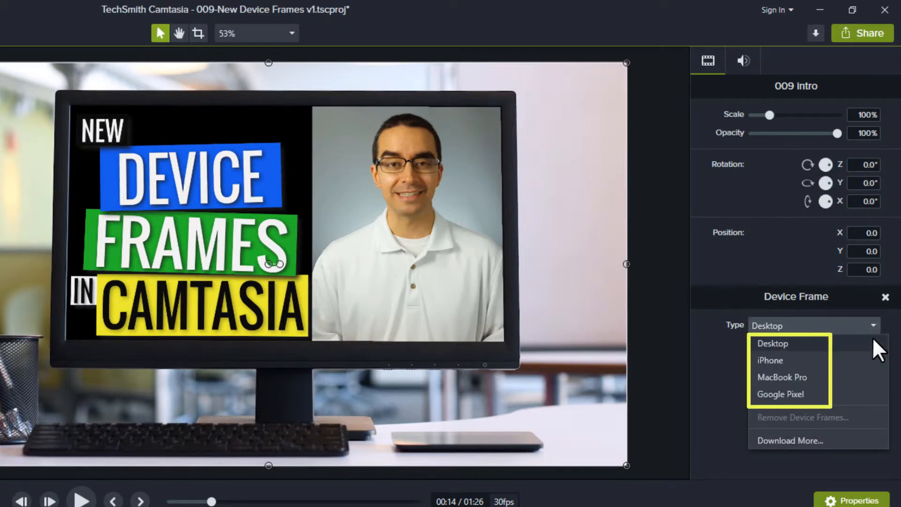
Switch the Device Frame type to MacBook Pro and browse the other frame types.
{"action": "left_click", "coordinate": [782, 377]}
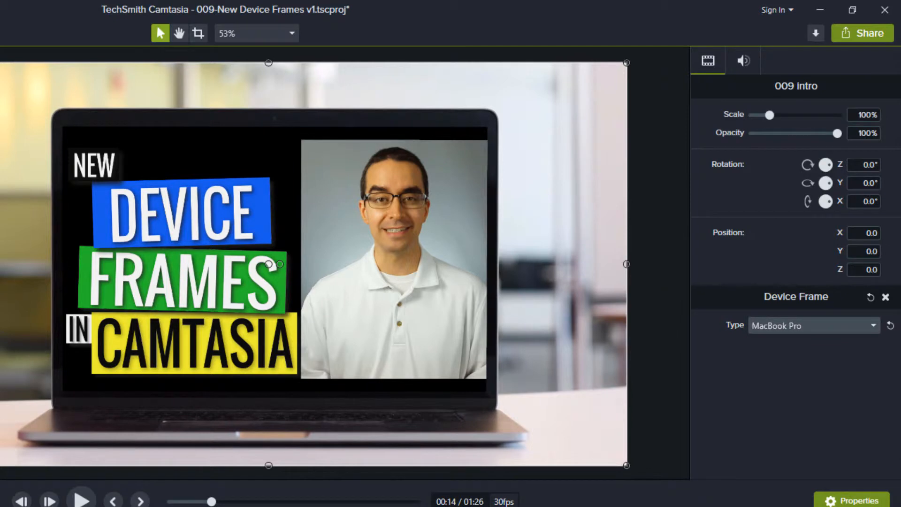
{"action": "left_click", "coordinate": [811, 325]}
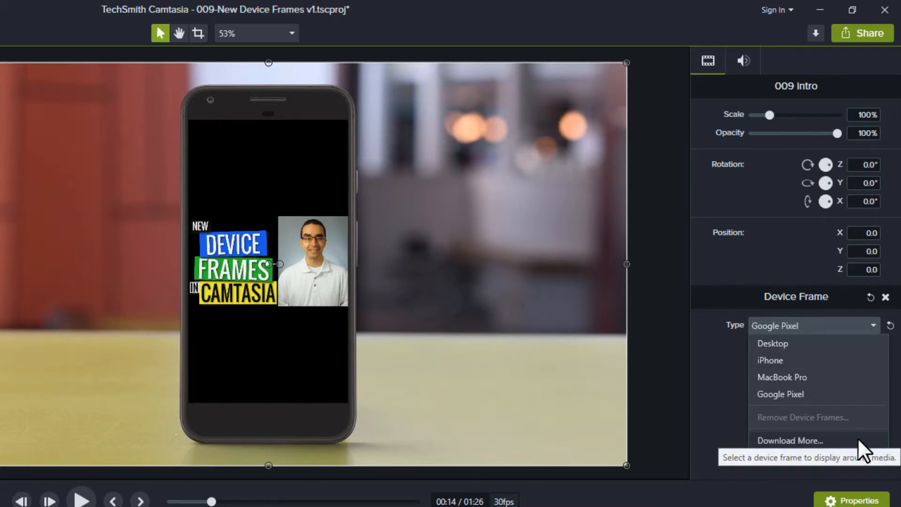
Choose Download More... in the Device Frame Type dropdown.
{"action": "left_click", "coordinate": [789, 440]}
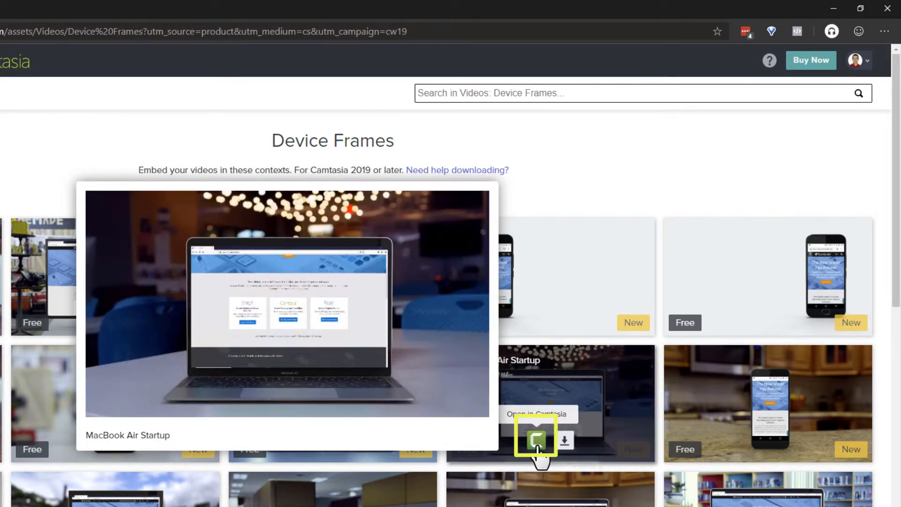
Open the MacBook Air Startup frame in Camtasia 2019 and select it as the frame type.
{"action": "left_click", "coordinate": [534, 437]}
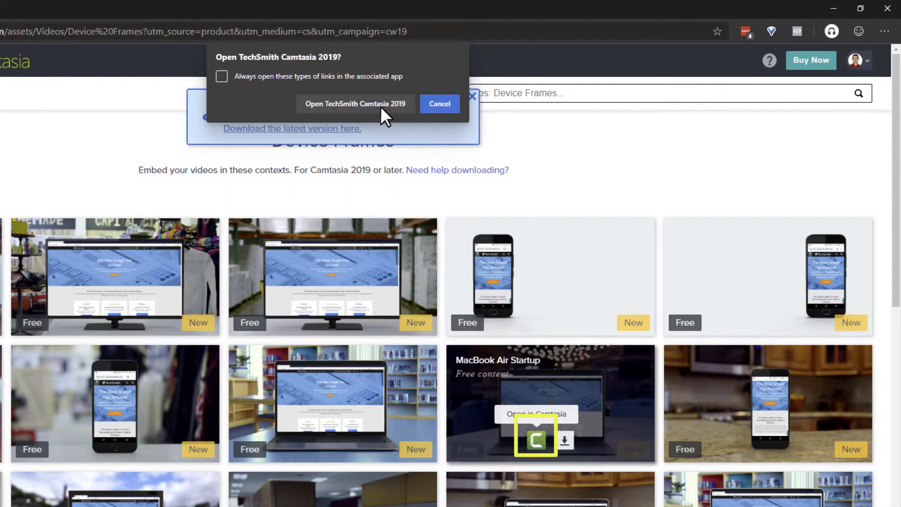
{"action": "left_click", "coordinate": [355, 103]}
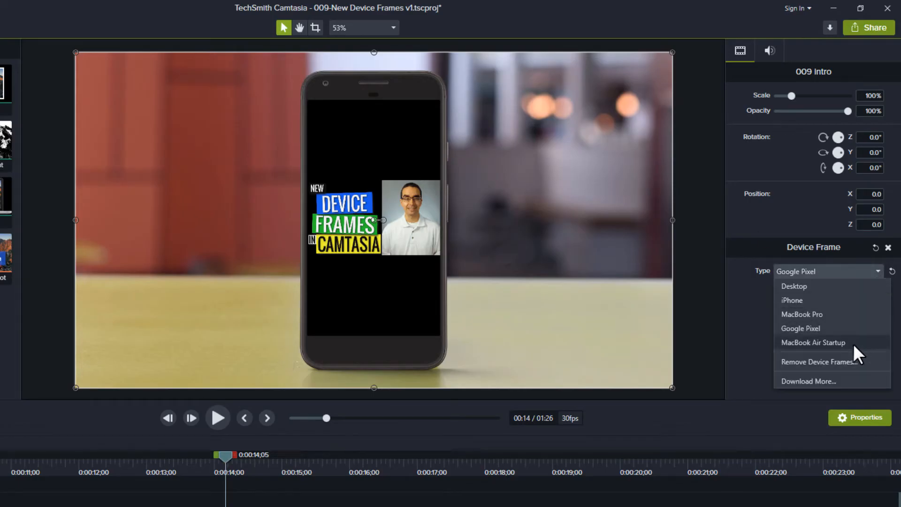
{"action": "left_click", "coordinate": [812, 342]}
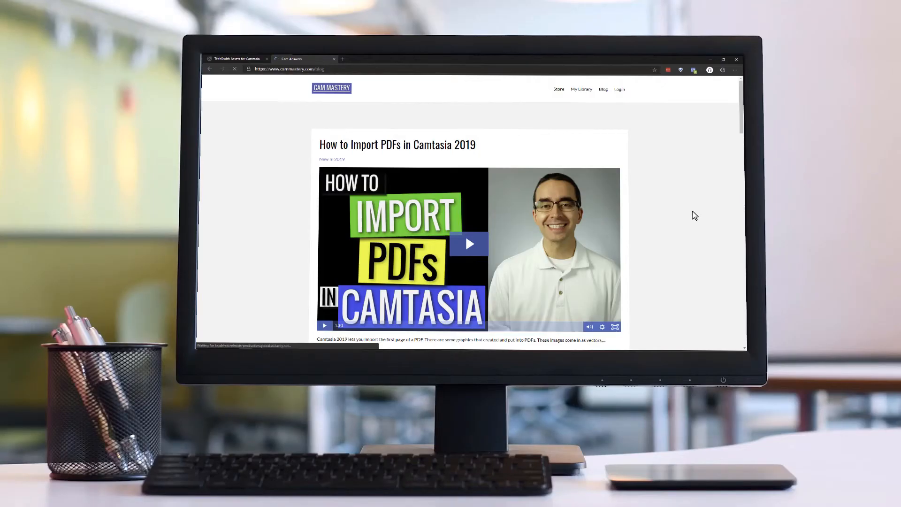
{"action": "scroll", "scroll_direction": "down", "scroll_amount": 3}
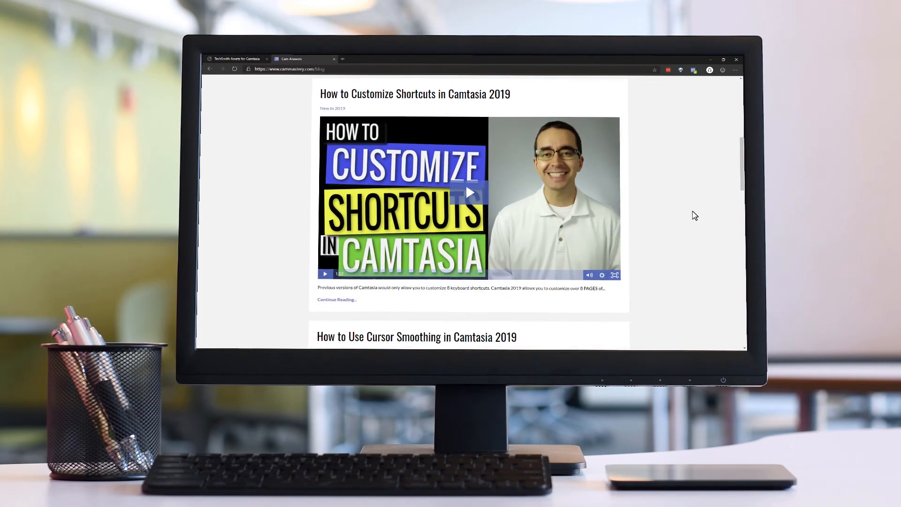
{"action": "scroll", "scroll_direction": "down", "scroll_amount": 3}
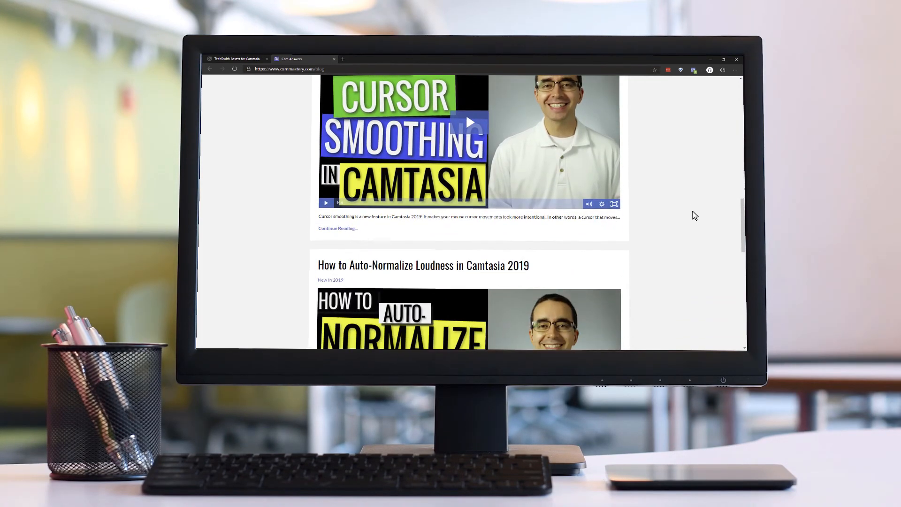
{"action": "scroll", "scroll_direction": "down", "scroll_amount": 3}
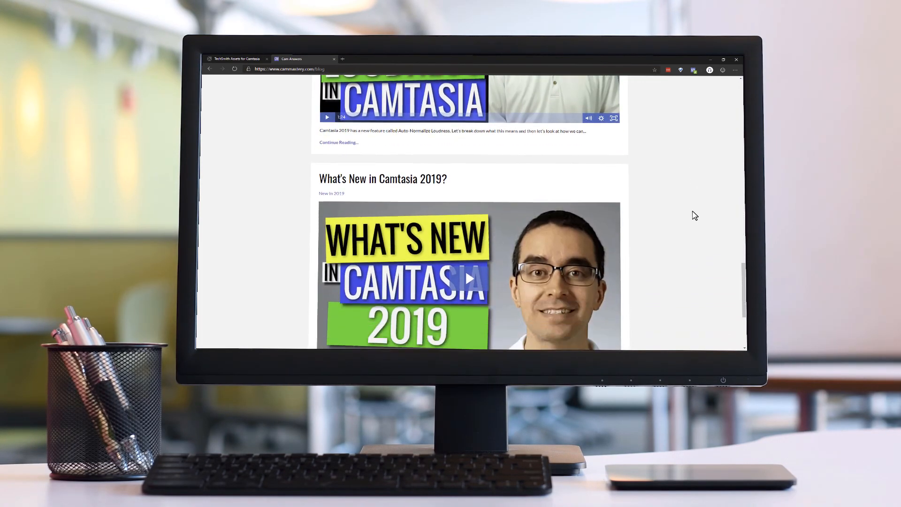